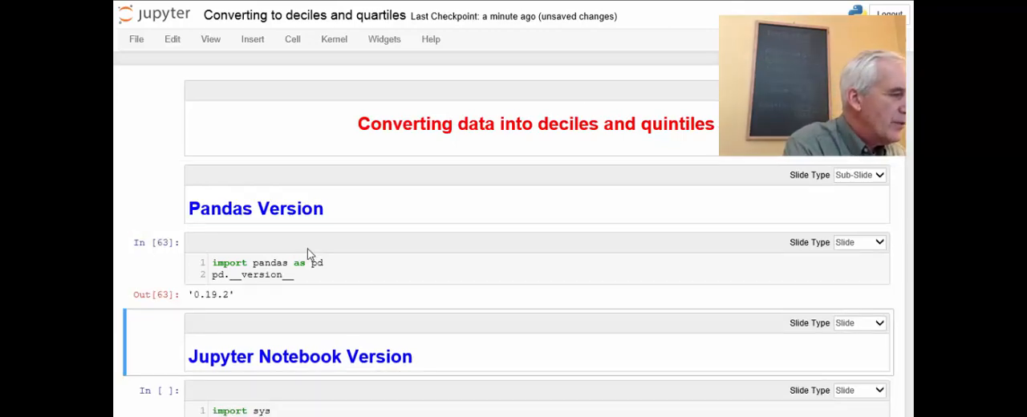
Run the 'import sys' cell so sys.version_info reports Python 3.6.0 final.
double_click(210, 295)
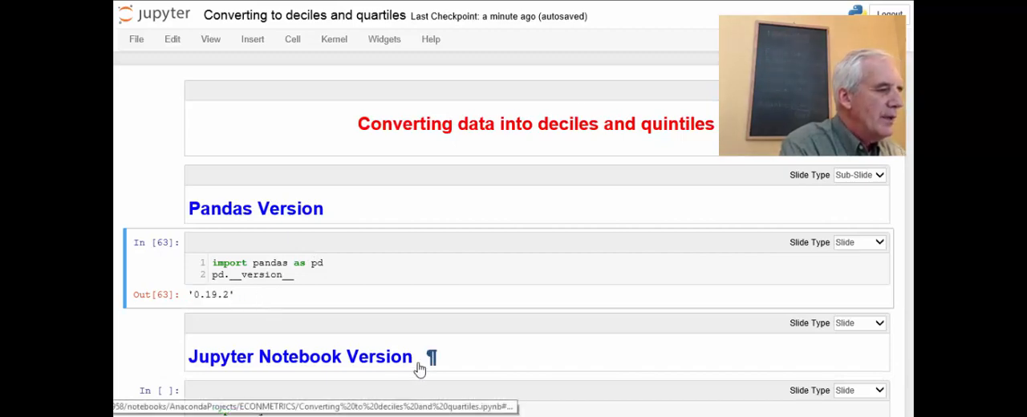
scroll("down", 3)
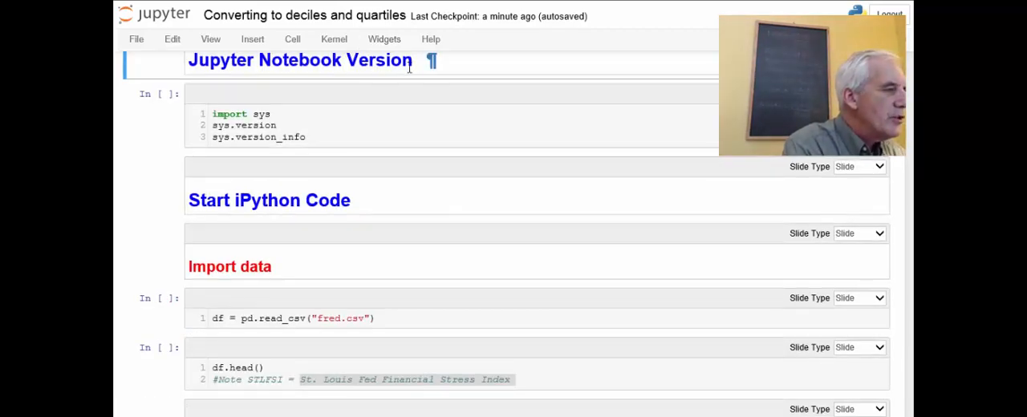
key("shift+enter")
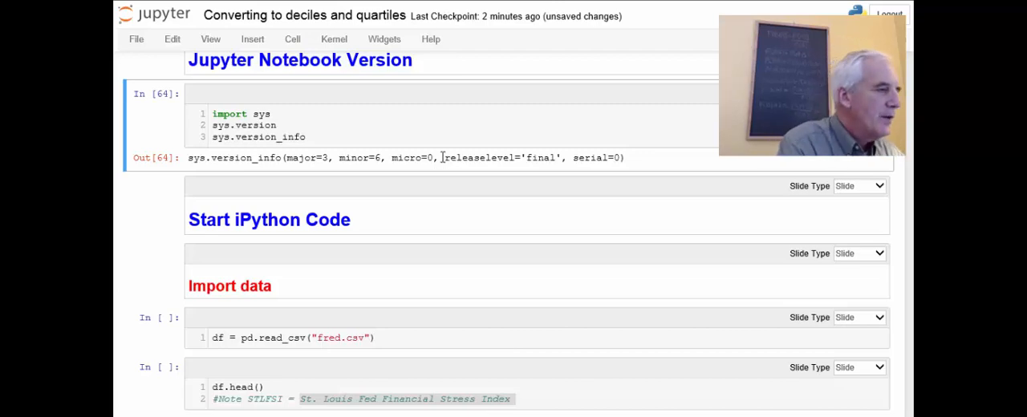
Run pd.read_csv("fred.csv") and df.head() to show the first five rows of Date, SP500 and STLFSI.
left_click(270, 218)
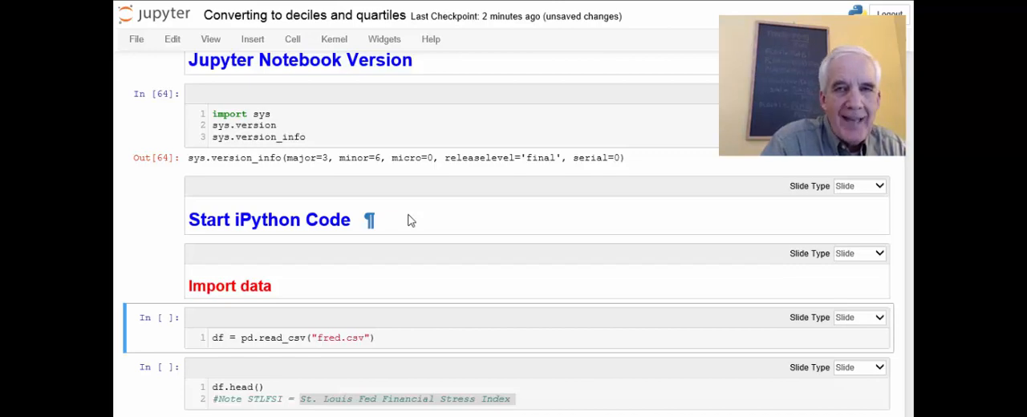
key("shift+enter")
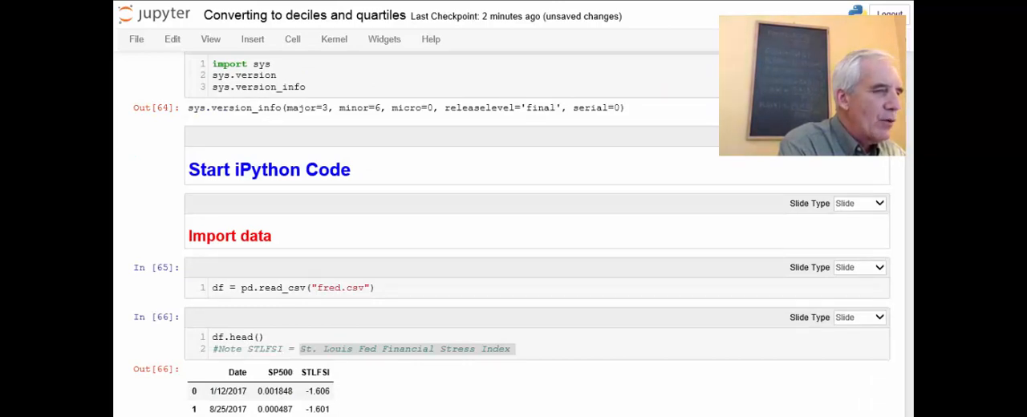
scroll("down", 3)
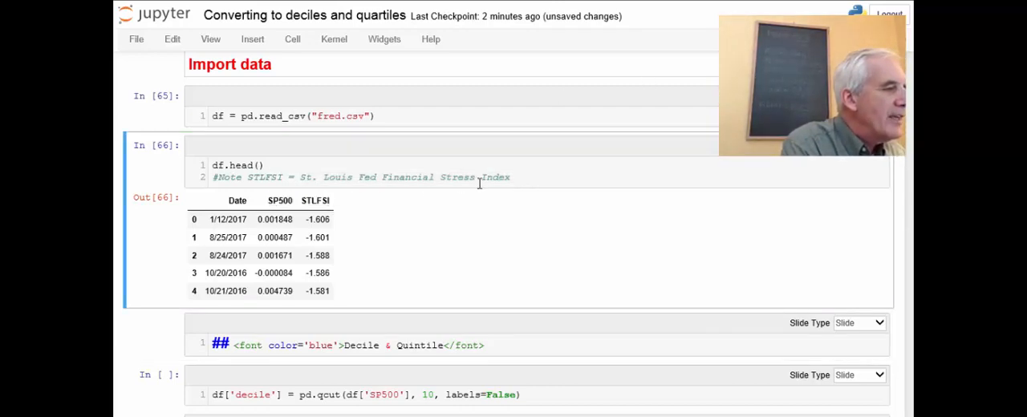
left_click_drag(298, 177, 510, 177)
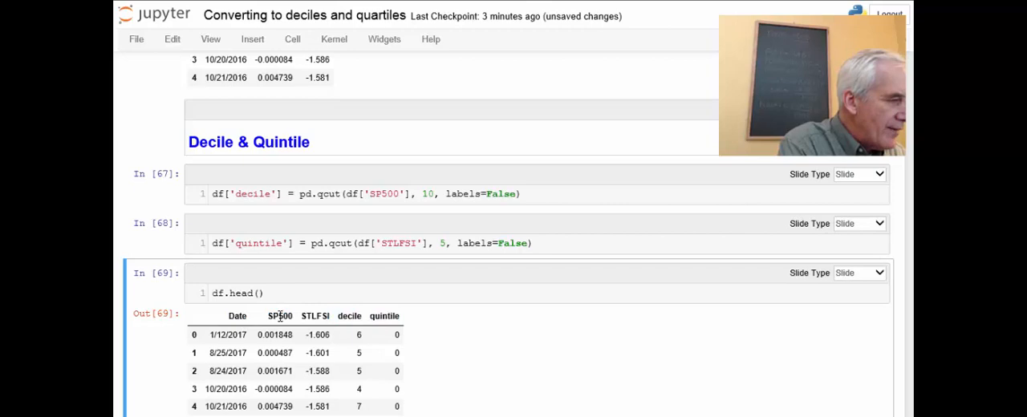
Run the pd.qcut cells adding SP500 deciles and STLFSI quintiles, then preview df.head() with both columns.
double_click(279, 314)
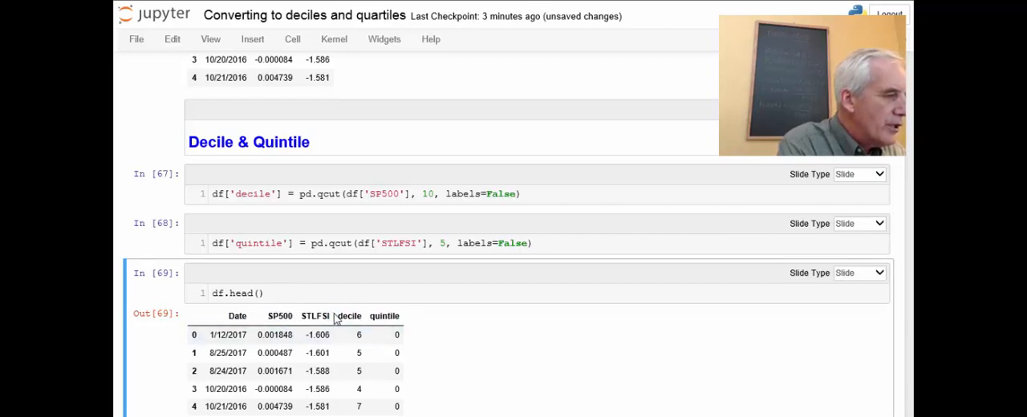
double_click(314, 314)
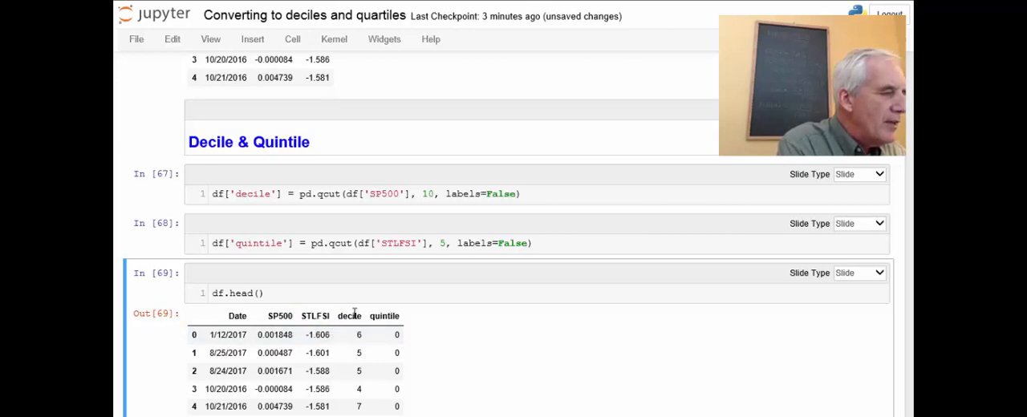
double_click(350, 315)
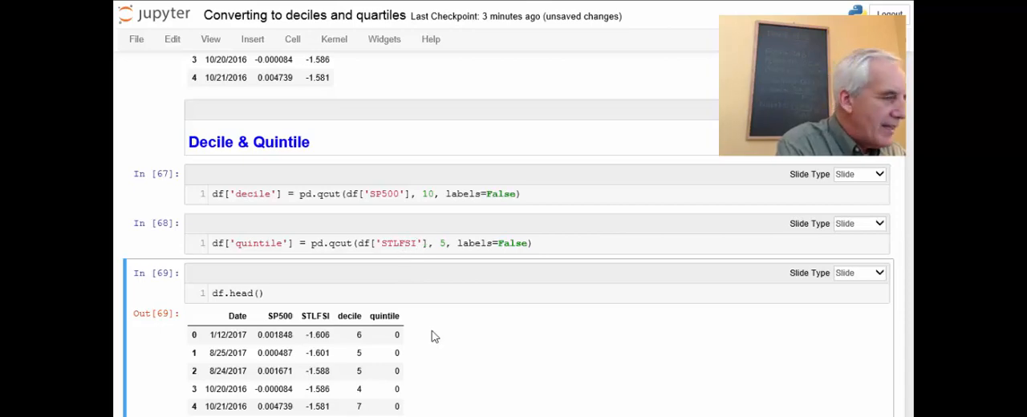
scroll("down", 3)
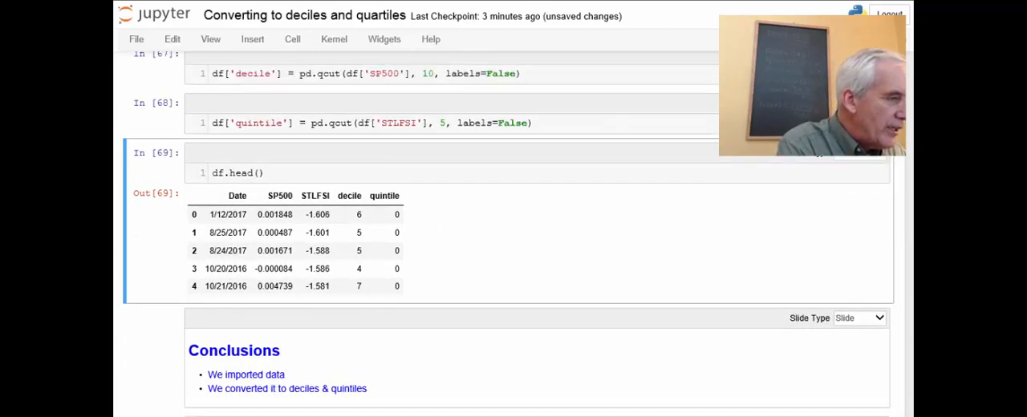
Run 'df' to display the full 1148 rows × 5 columns frame and scroll through the output.
scroll("up", 3)
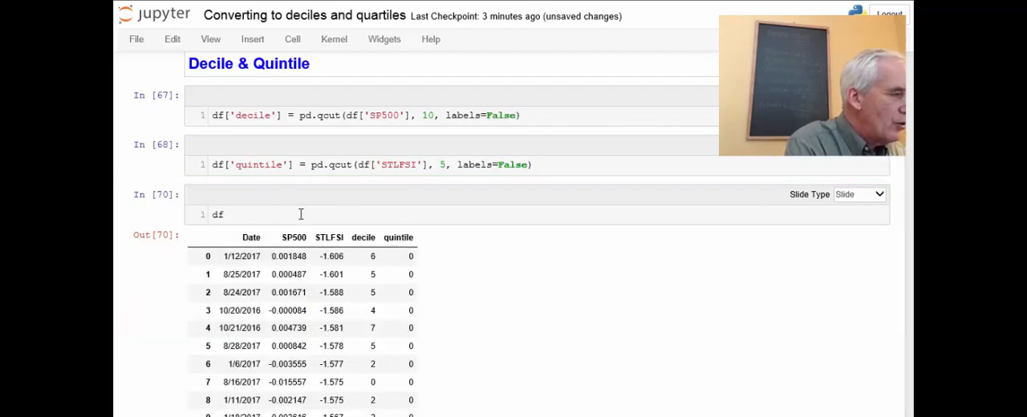
scroll("down", 3)
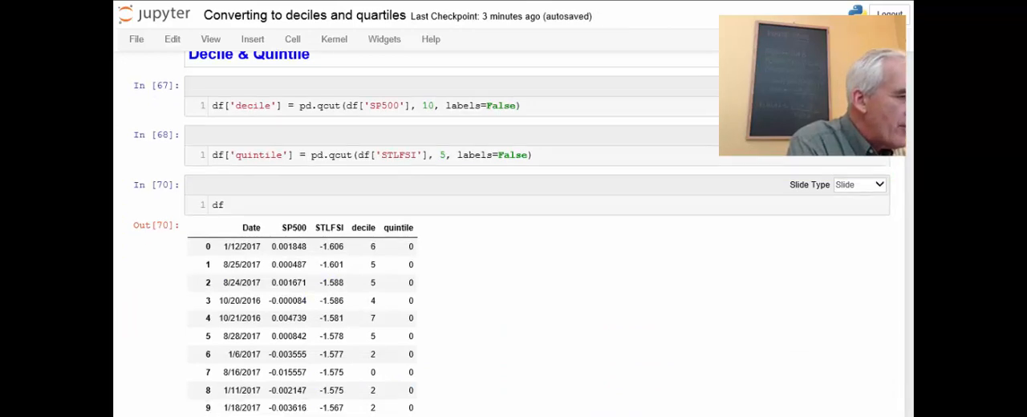
scroll("down", 3)
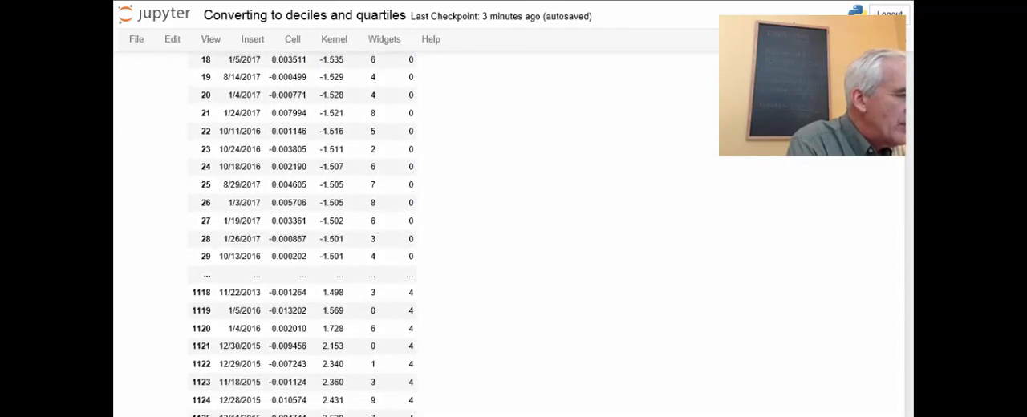
scroll("down", 3)
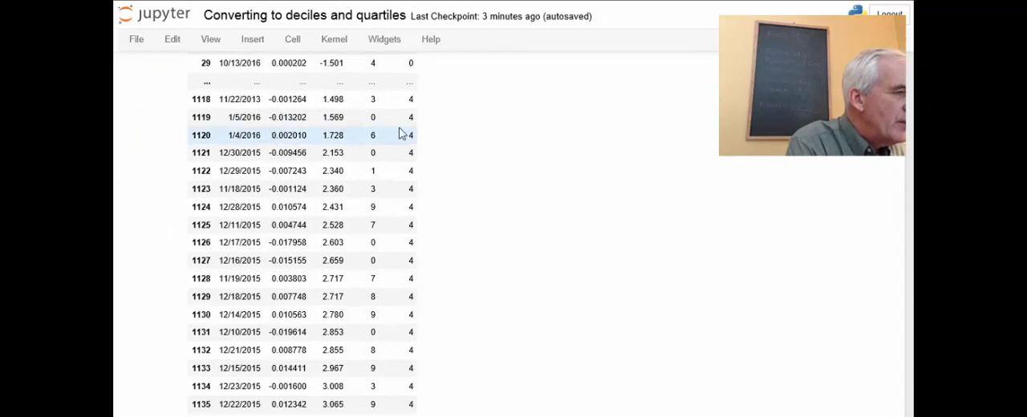
left_click_drag(200, 117, 409, 152)
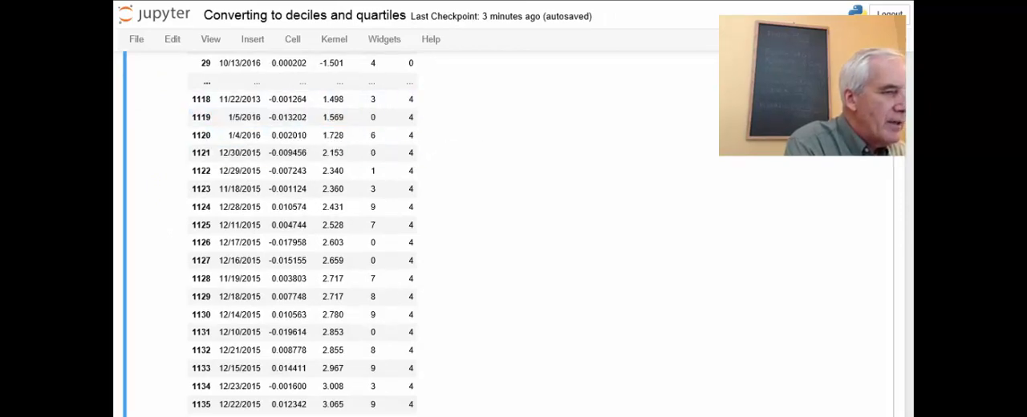
scroll("down", 3)
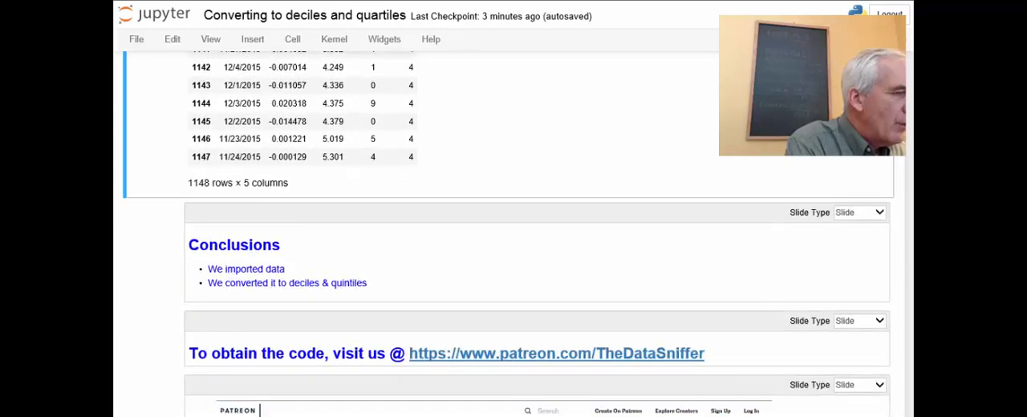
scroll("down", 3)
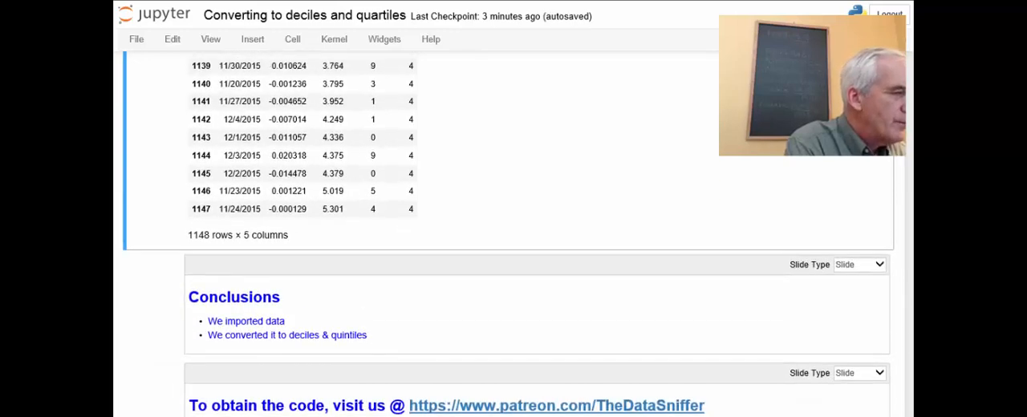
mouse_move(444, 278)
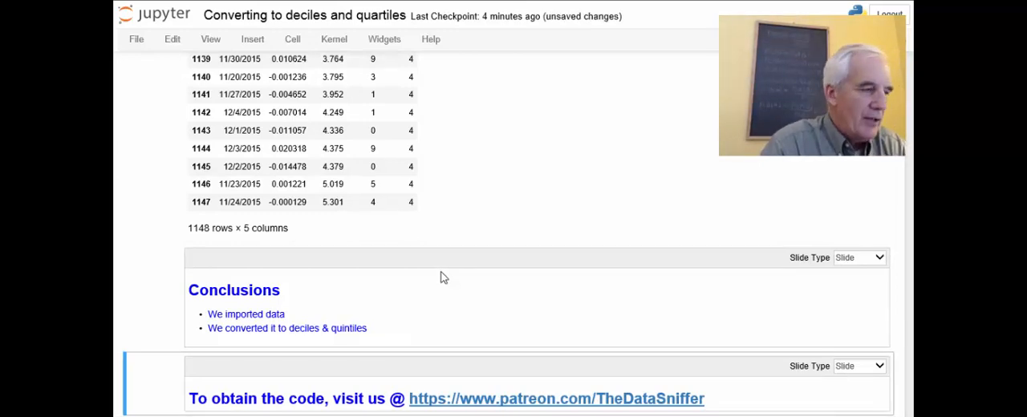
scroll("down", 3)
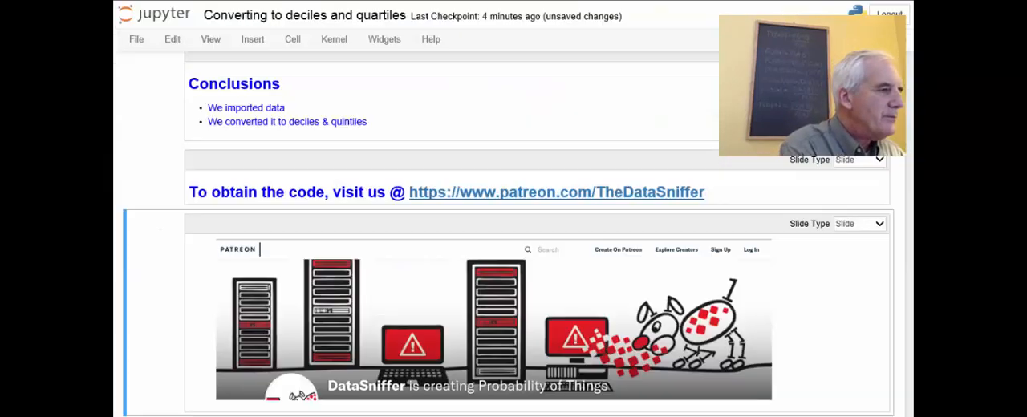
scroll("down", 3)
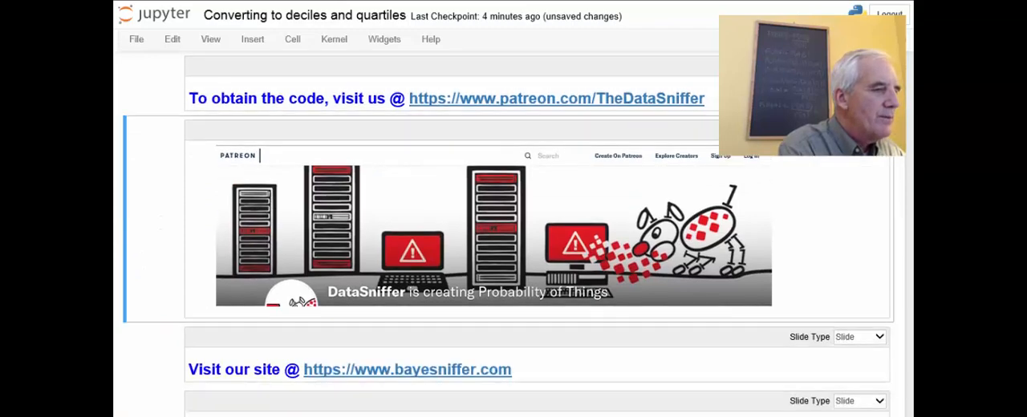
scroll("down", 3)
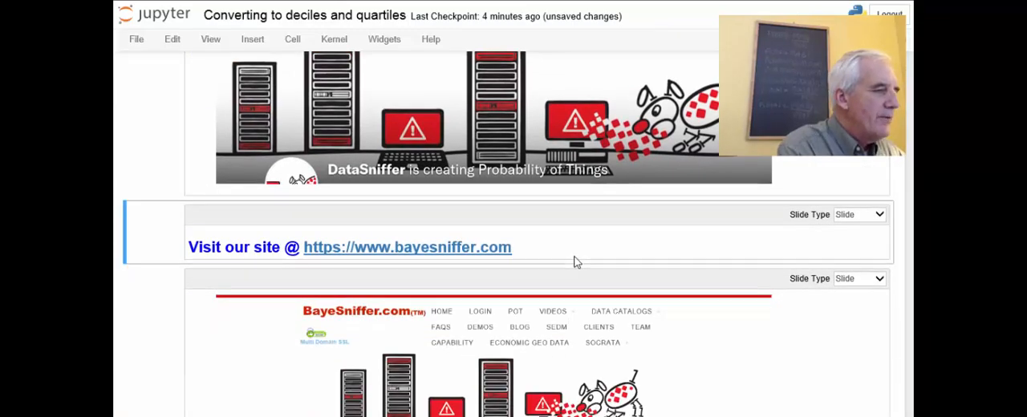
scroll("down", 3)
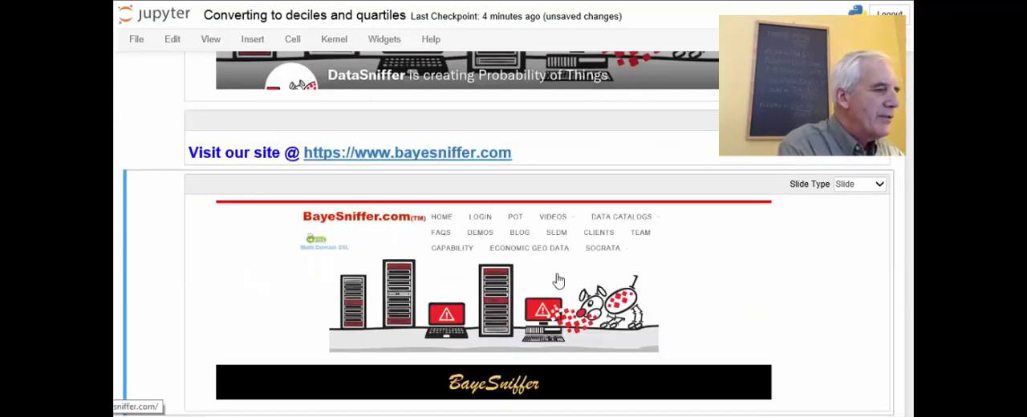
scroll("down", 3)
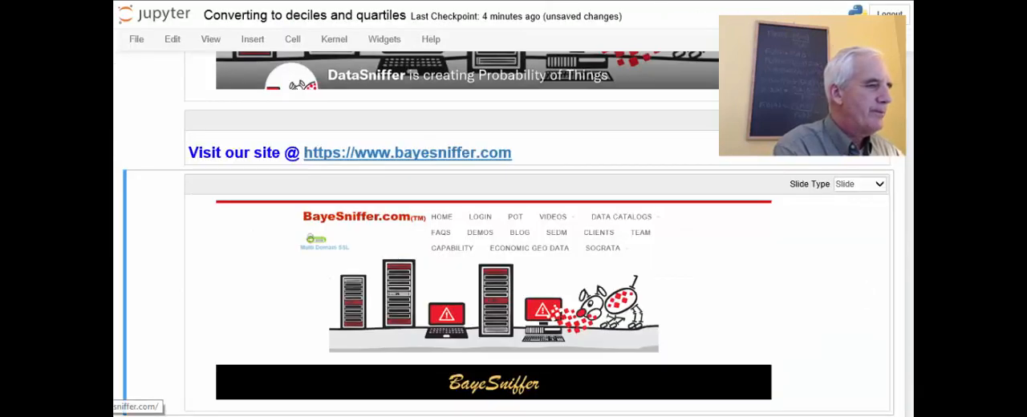
scroll("down", 3)
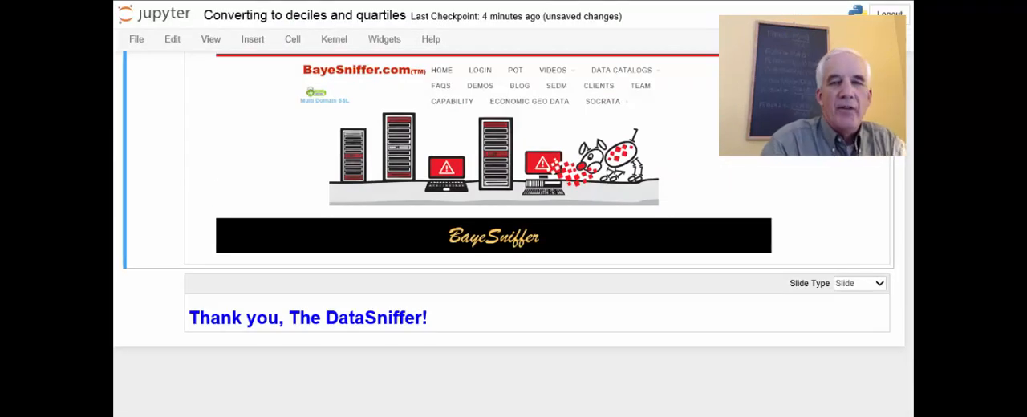